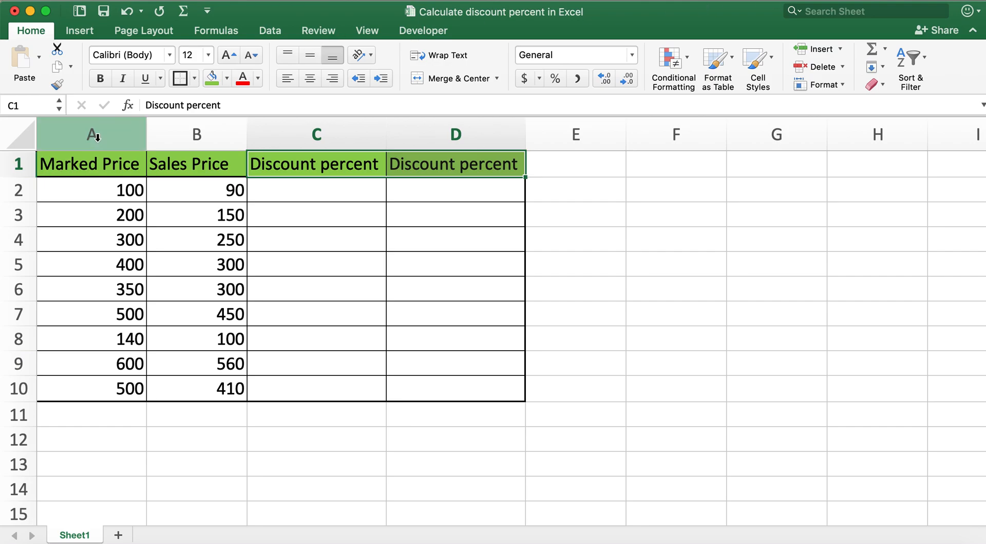
Format the two Discount percent columns C and D as Percentage from the Home number formats.
{"action": "left_click", "coordinate": [91, 133]}
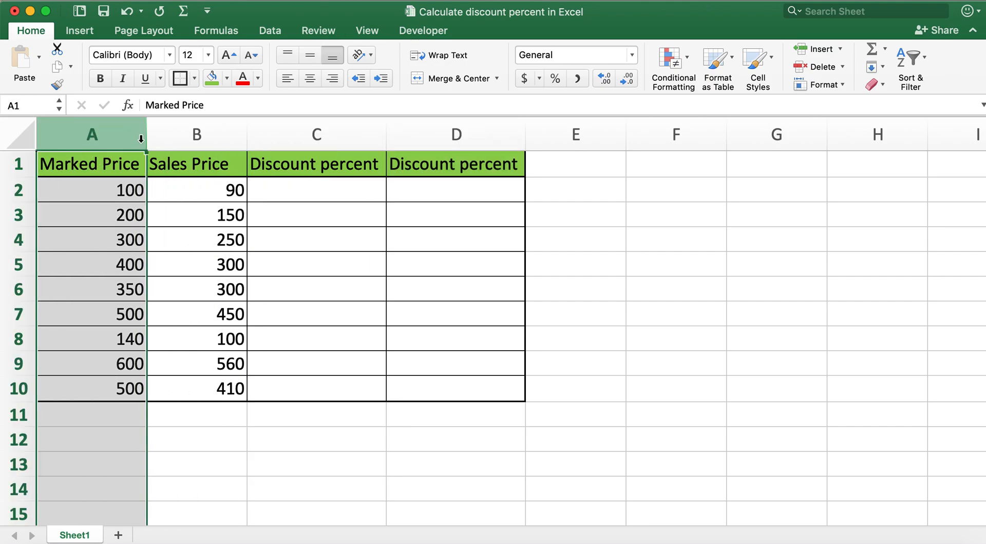
{"action": "left_click", "coordinate": [197, 134]}
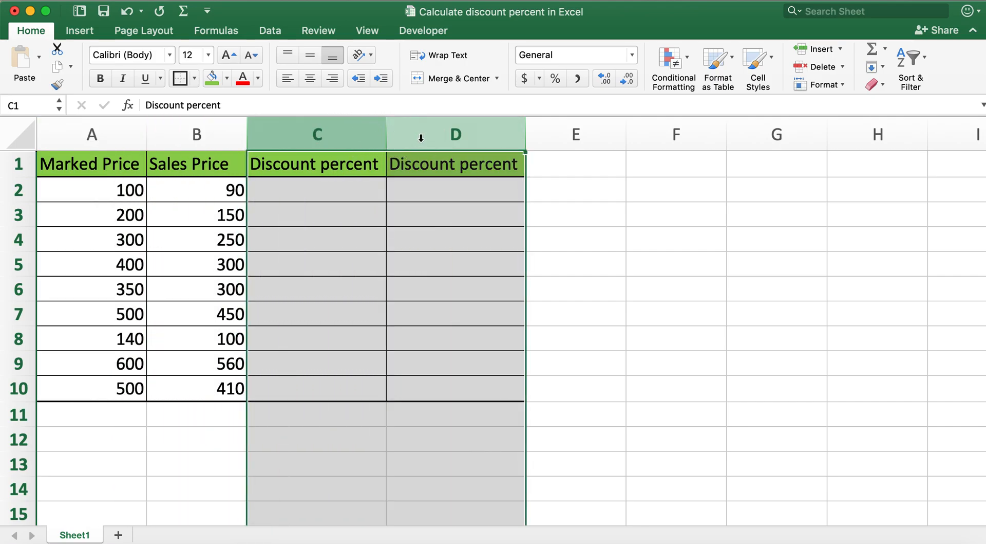
{"action": "left_click", "coordinate": [317, 189]}
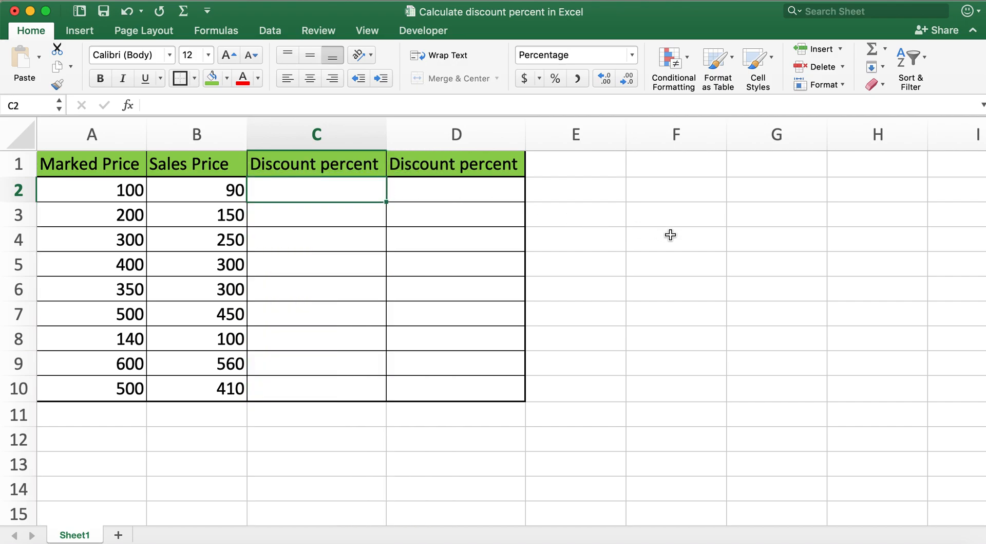
{"action": "mouse_move", "coordinate": [669, 234]}
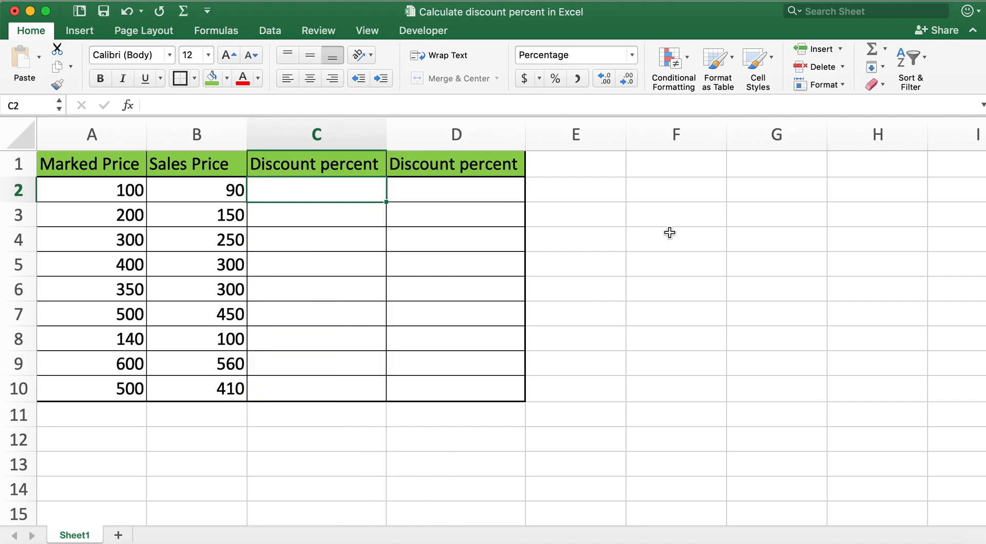
{"action": "mouse_move", "coordinate": [317, 134]}
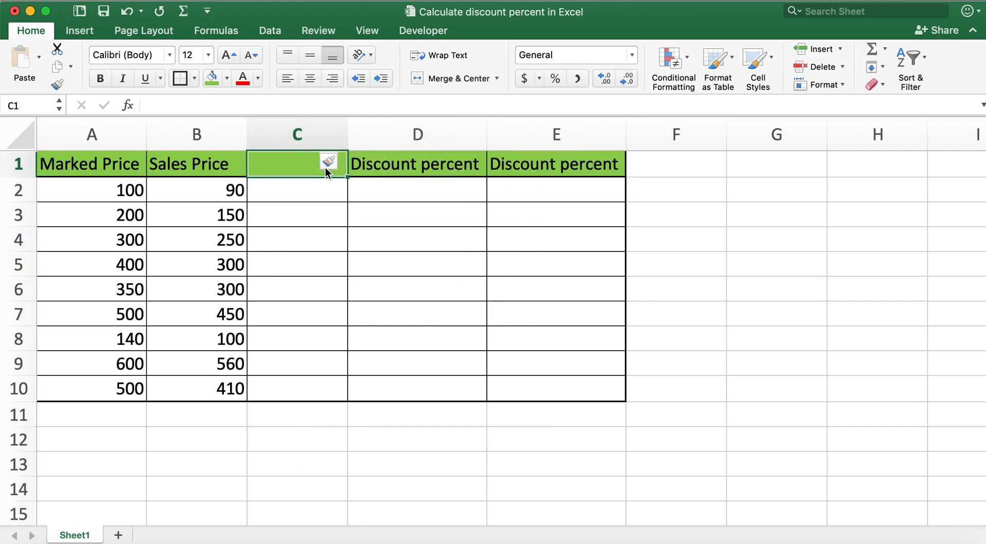
Name the new column 'Discount', enter =A2-B2 in C2 and fill it down through row 10.
{"action": "type", "text": "Dis"}
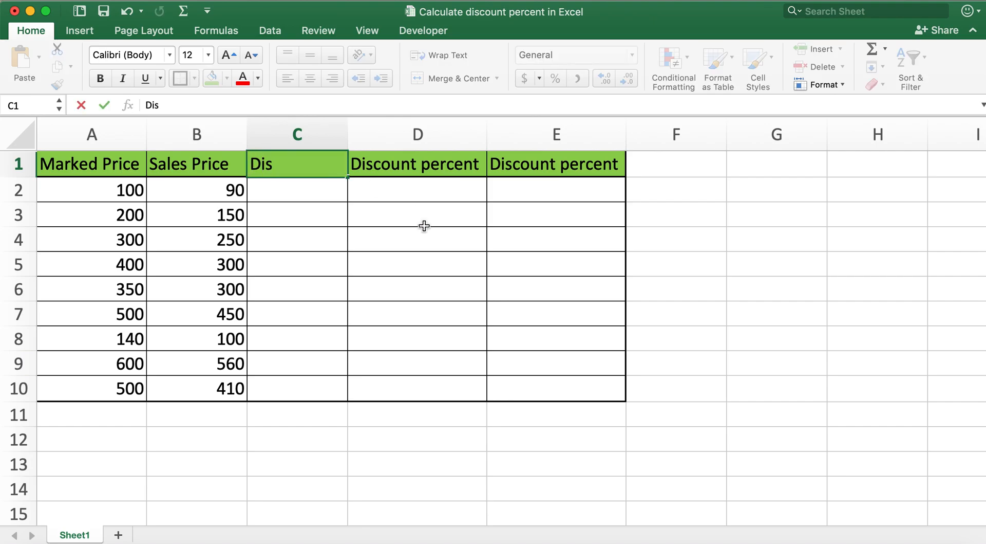
{"action": "type", "text": "count"}
{"action": "left_click", "coordinate": [297, 190]}
{"action": "type", "text": "="}
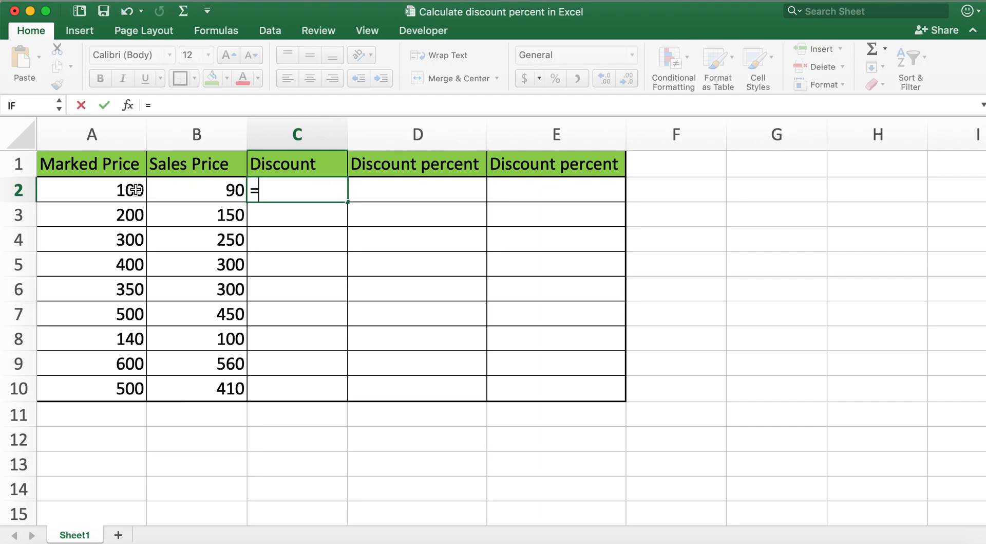
{"action": "left_click", "coordinate": [91, 189]}
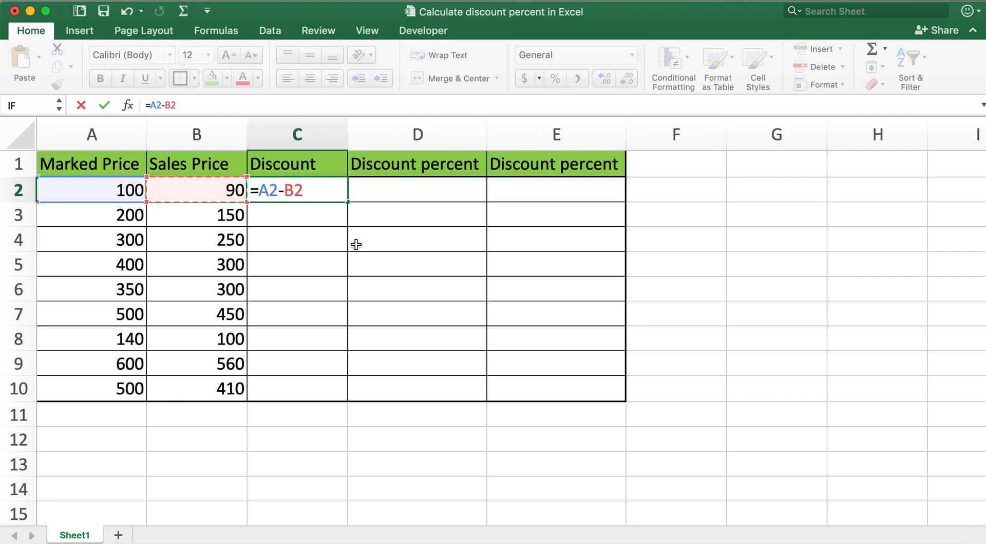
{"action": "left_click", "coordinate": [416, 240]}
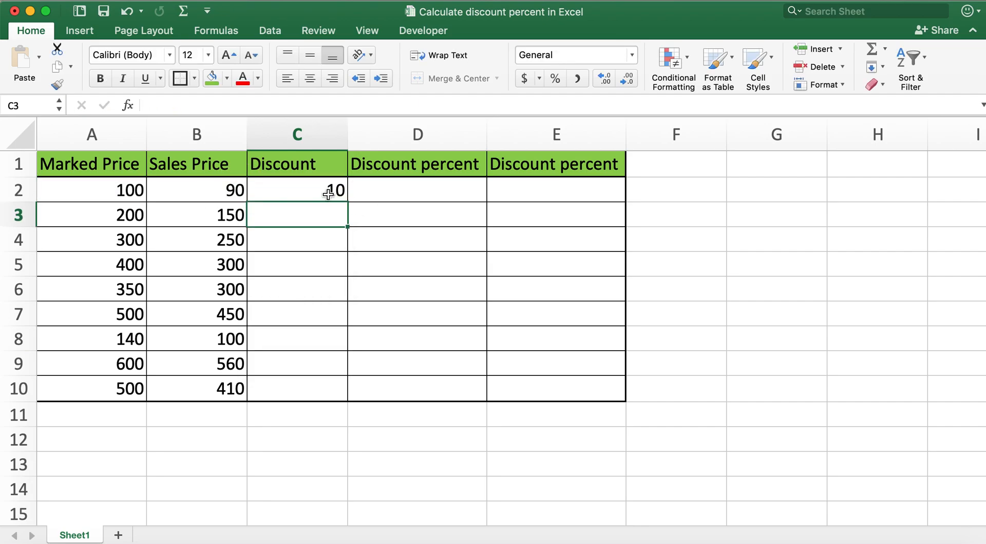
{"action": "left_click", "coordinate": [297, 189]}
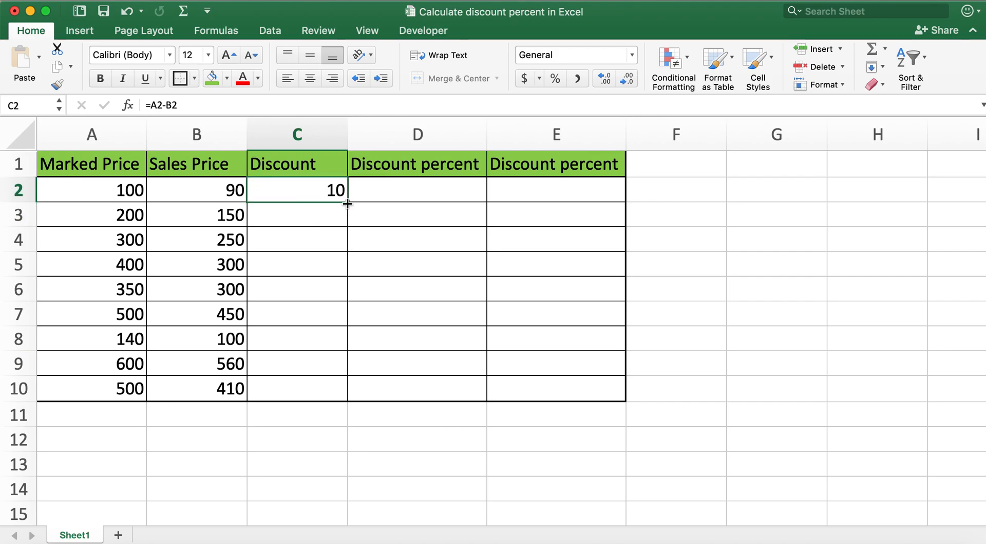
{"action": "left_click_drag", "start_coordinate": [348, 203], "coordinate": [348, 388]}
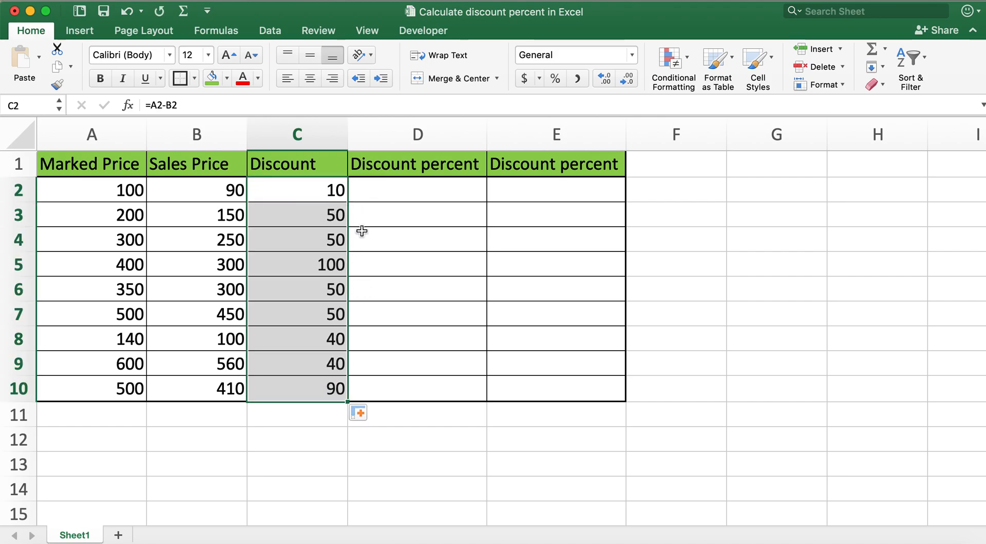
{"action": "mouse_move", "coordinate": [406, 197]}
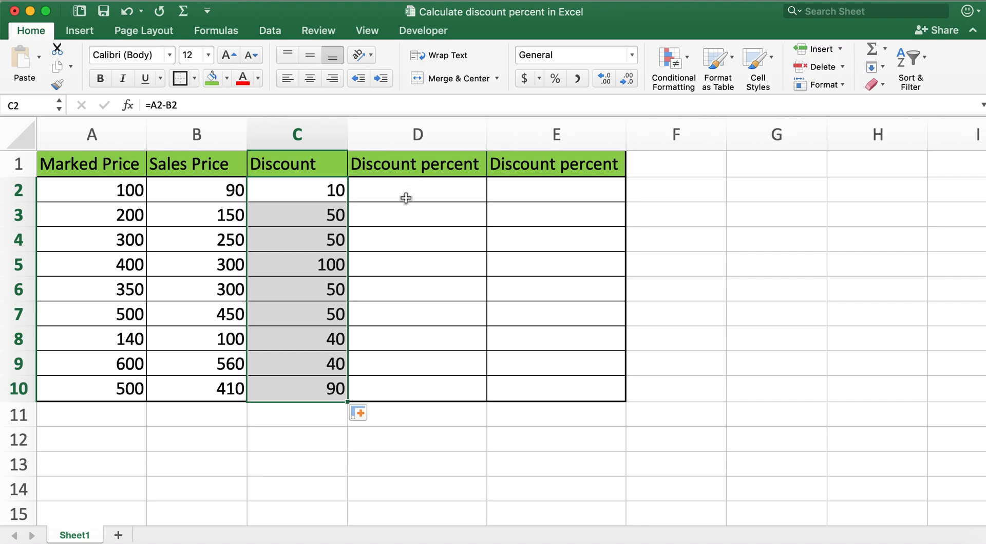
Set the Discount percent cells D2:E10 to Percentage format.
{"action": "left_click", "coordinate": [416, 190]}
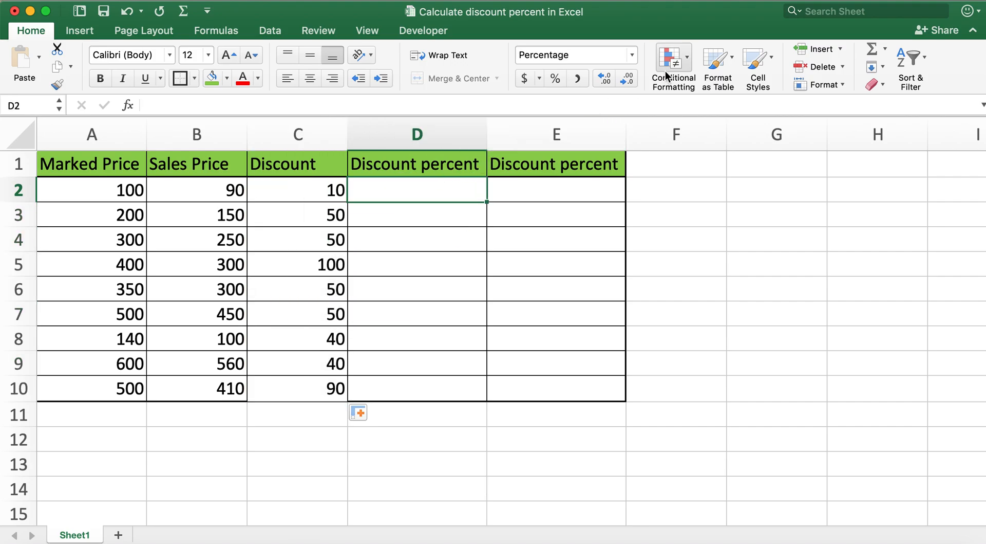
{"action": "mouse_move", "coordinate": [603, 78]}
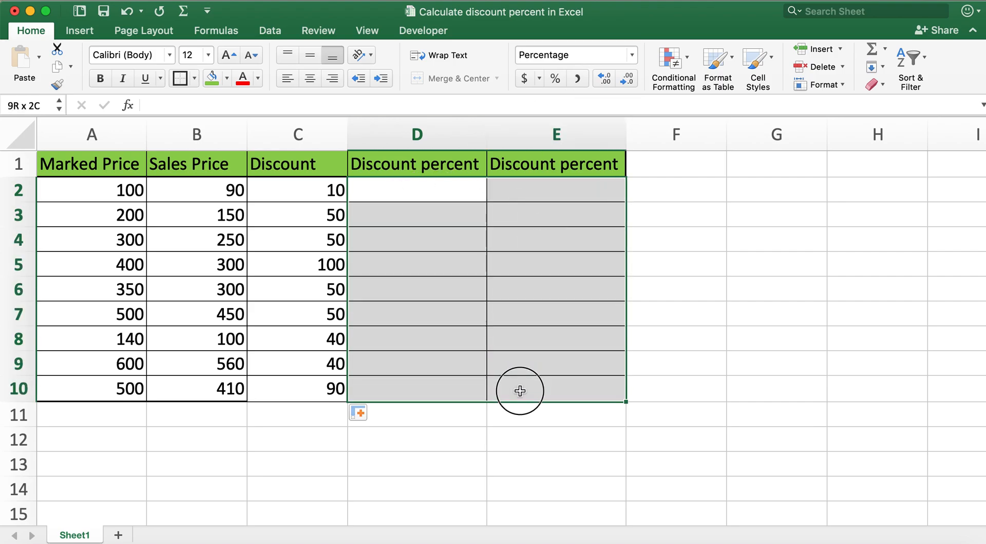
{"action": "left_click", "coordinate": [632, 55]}
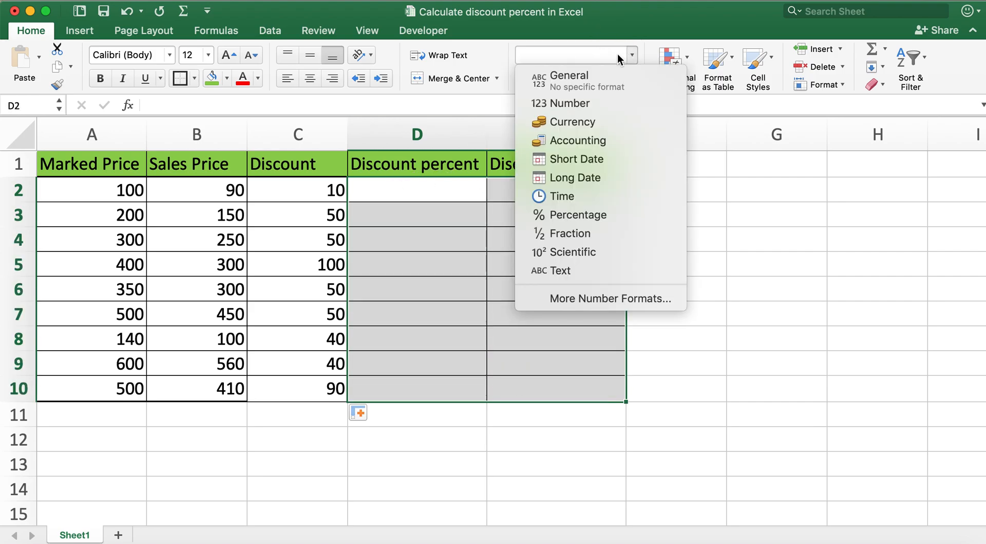
{"action": "mouse_move", "coordinate": [577, 214]}
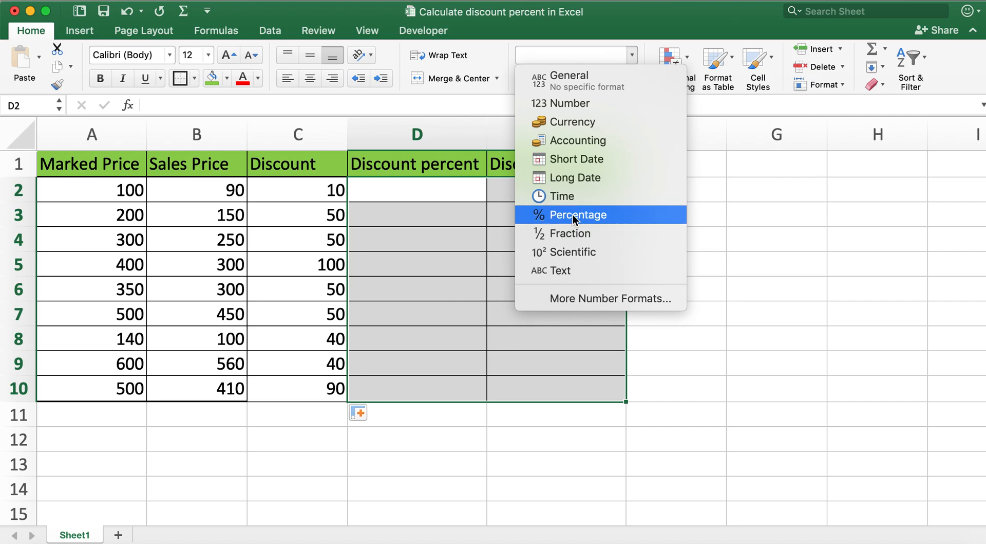
{"action": "left_click", "coordinate": [577, 215]}
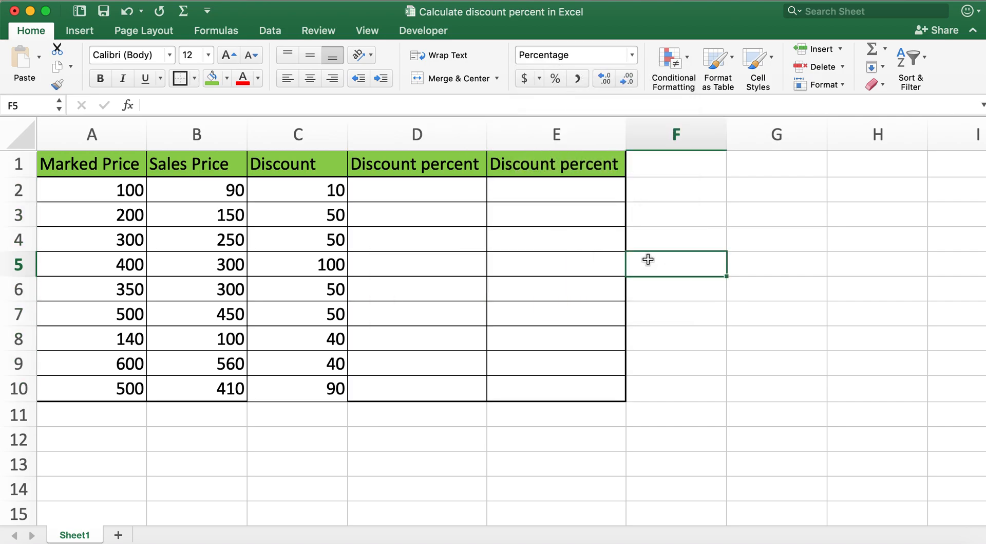
Enter =C2/A2 in D2 and fill it down to D10.
{"action": "left_click", "coordinate": [416, 189]}
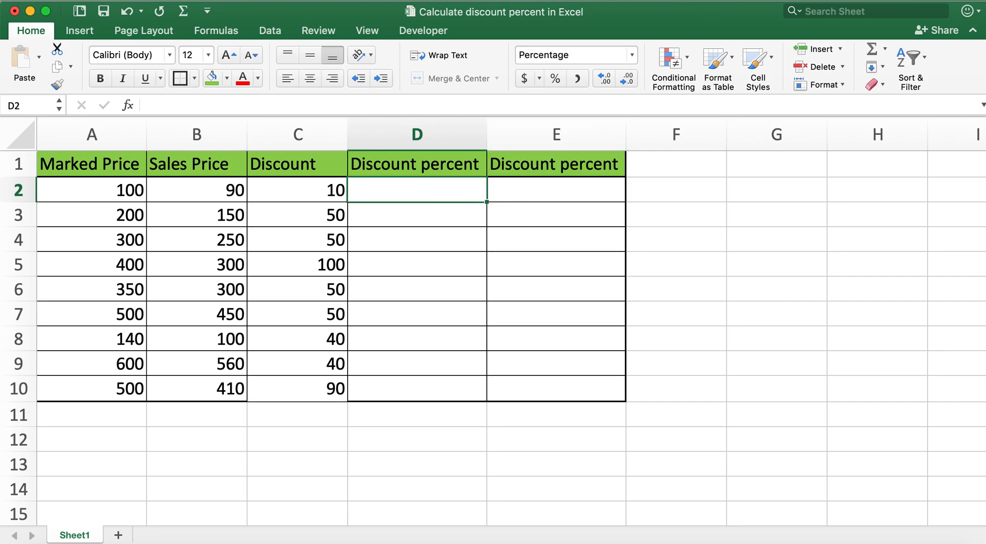
{"action": "type", "text": "=C2/"}
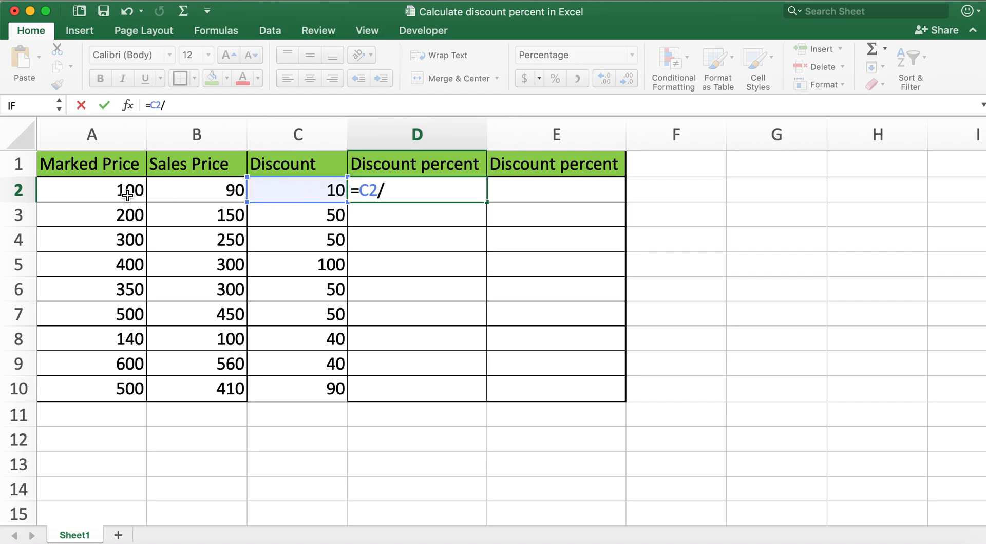
{"action": "left_click", "coordinate": [92, 189]}
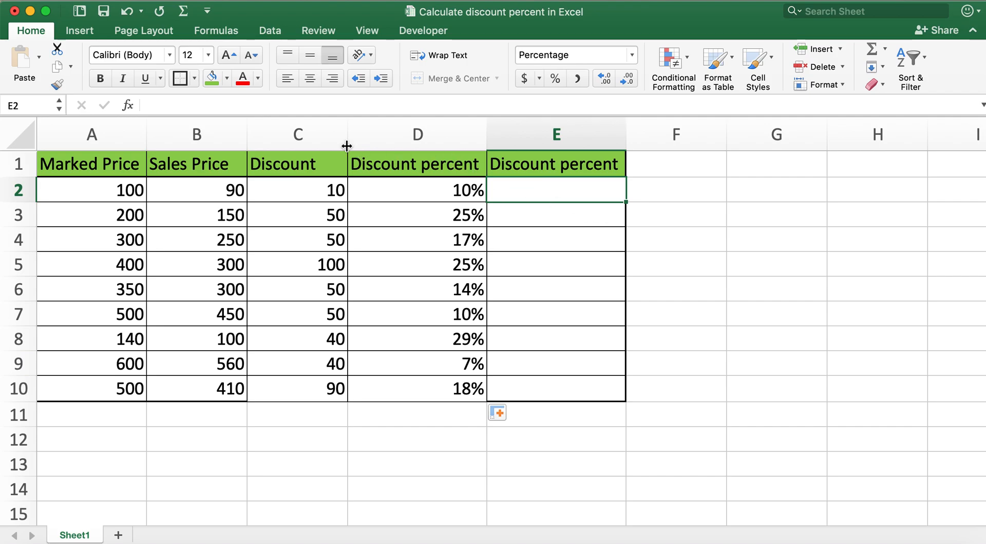
Enter =1-B2/A2 in E2 and fill it down to E10 so it matches the first percent column.
{"action": "left_click", "coordinate": [297, 133]}
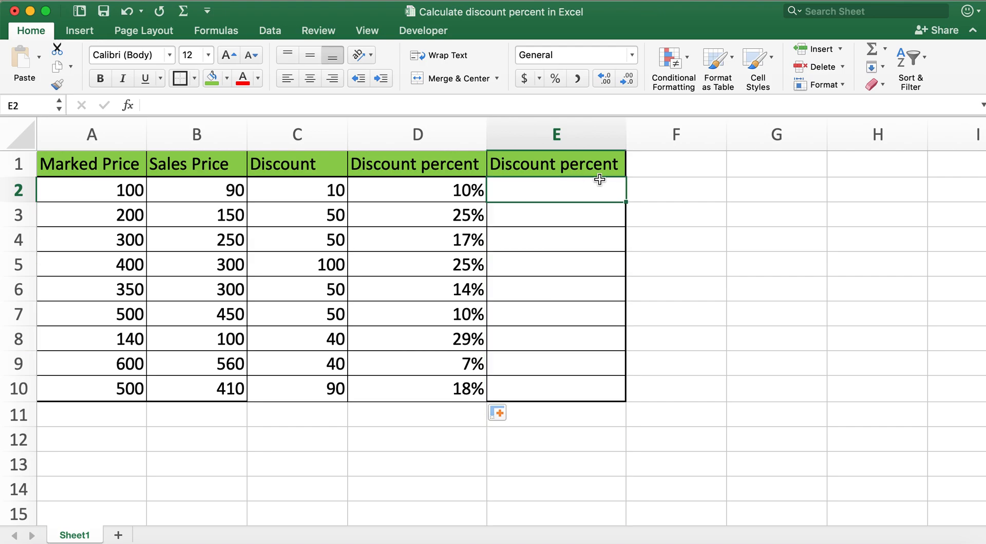
{"action": "type", "text": "="}
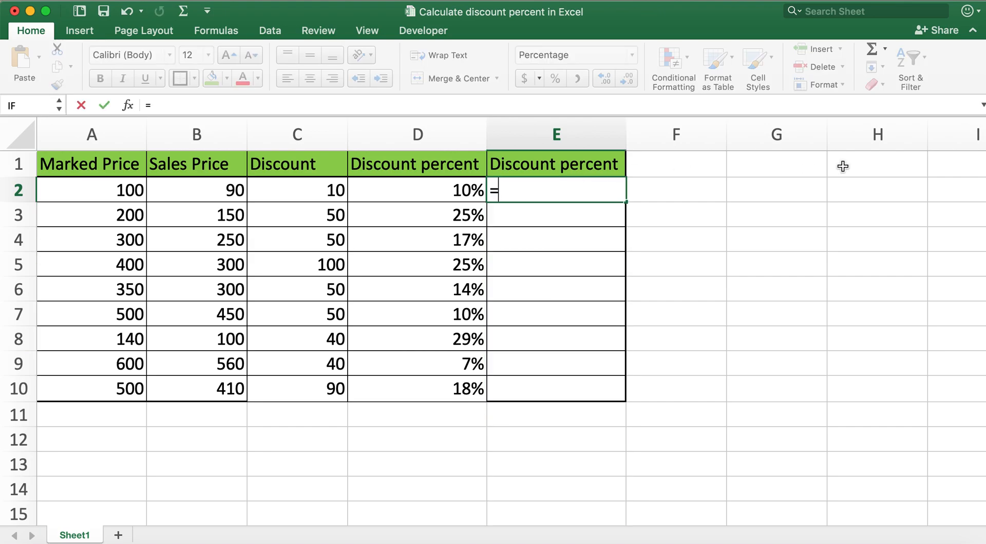
{"action": "type", "text": "1"}
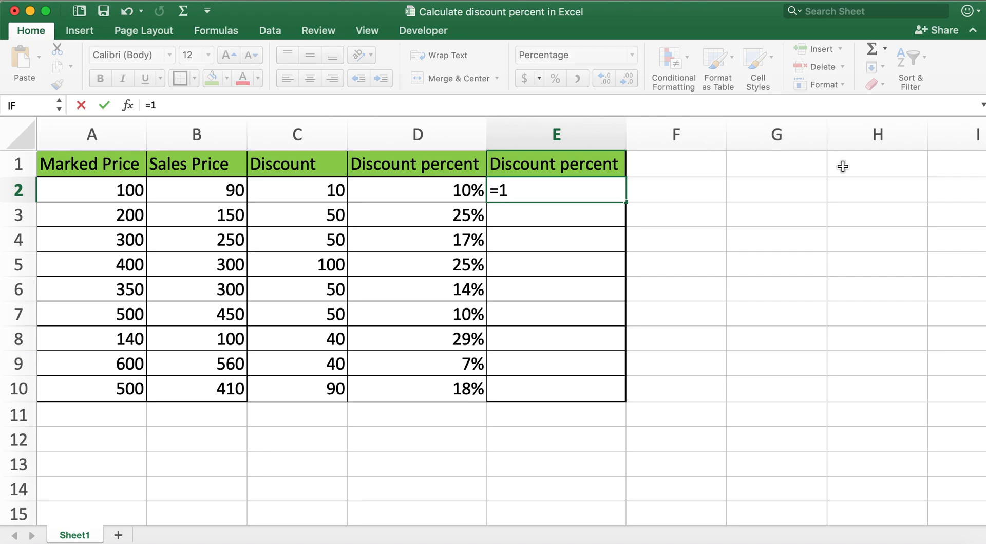
{"action": "type", "text": "-"}
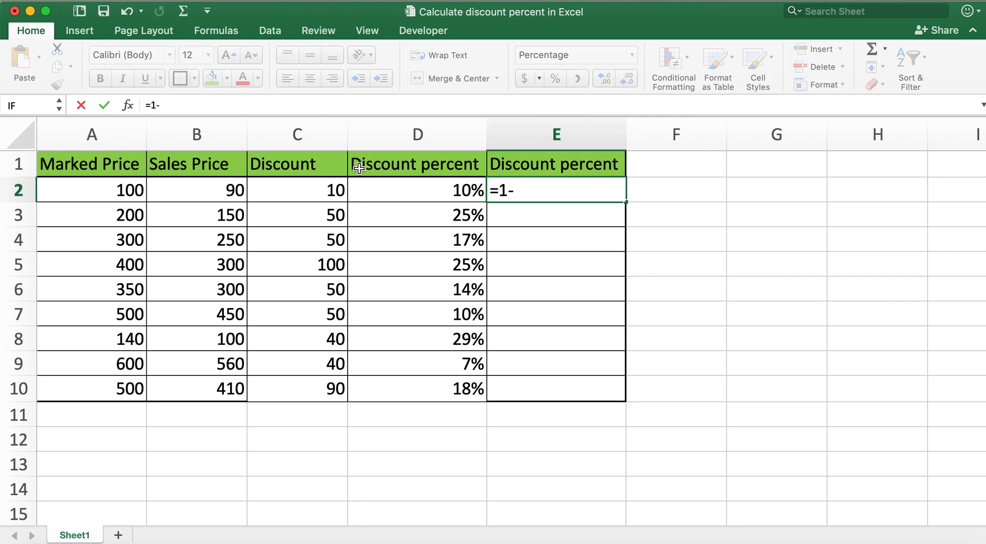
{"action": "left_click", "coordinate": [197, 189]}
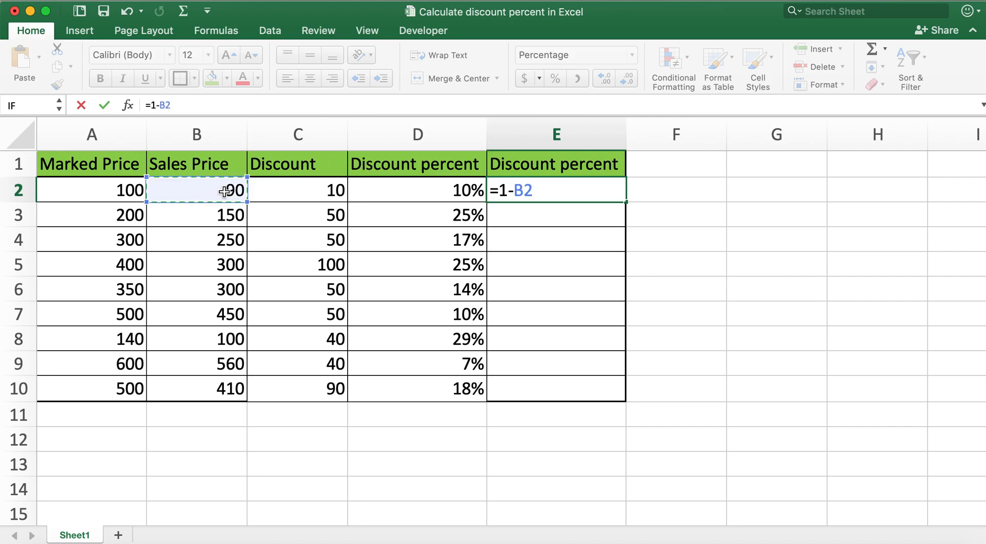
{"action": "type", "text": "/"}
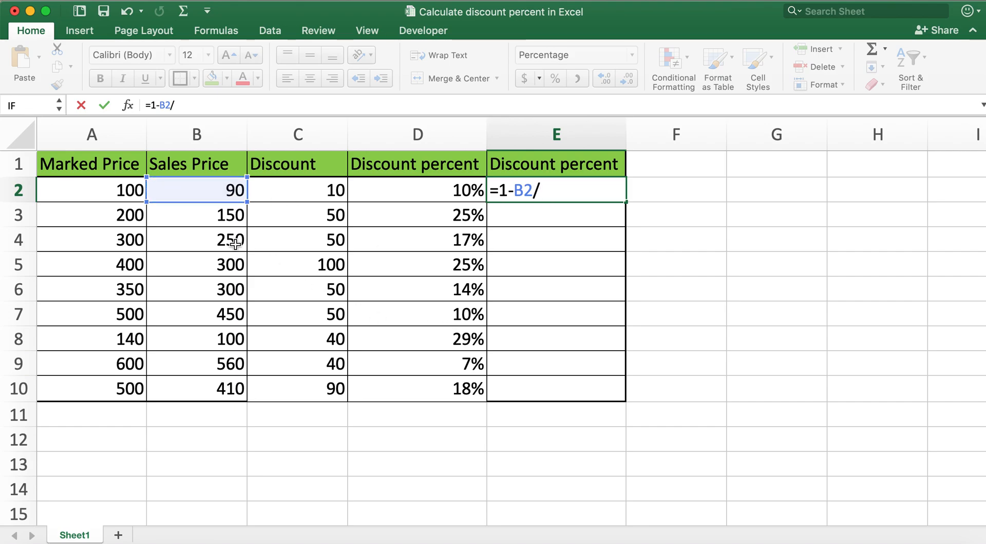
{"action": "left_click", "coordinate": [91, 189]}
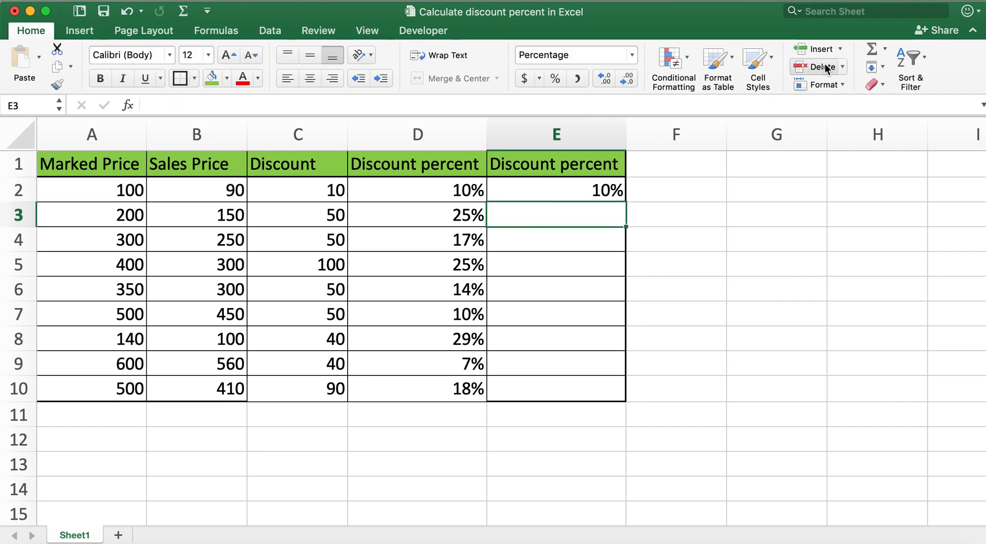
{"action": "left_click", "coordinate": [556, 189]}
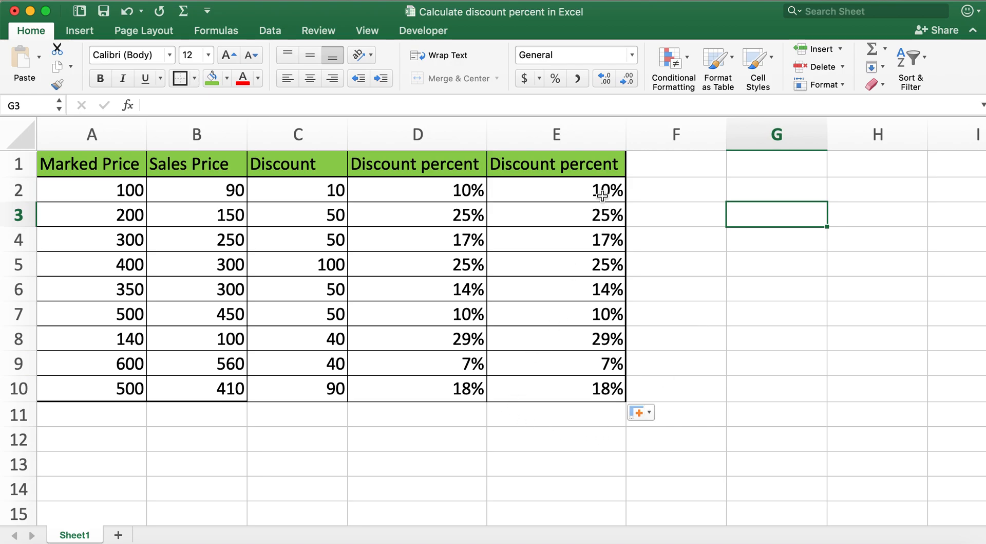
{"action": "mouse_move", "coordinate": [461, 194]}
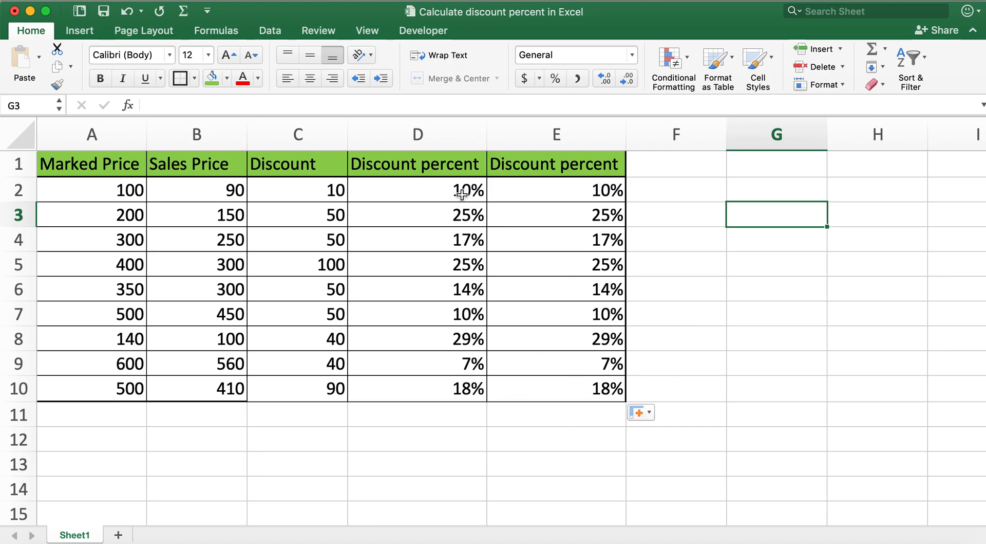
{"action": "left_click", "coordinate": [770, 264]}
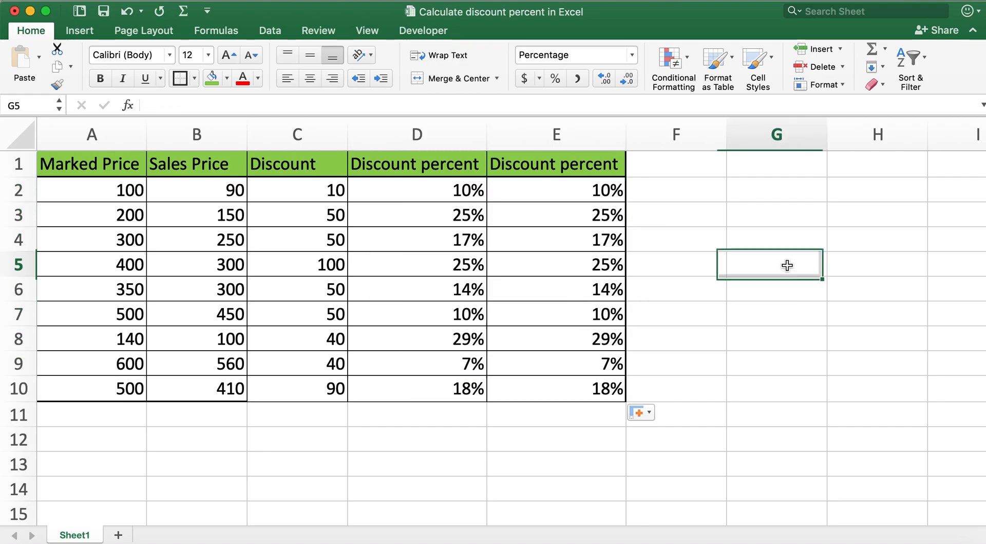